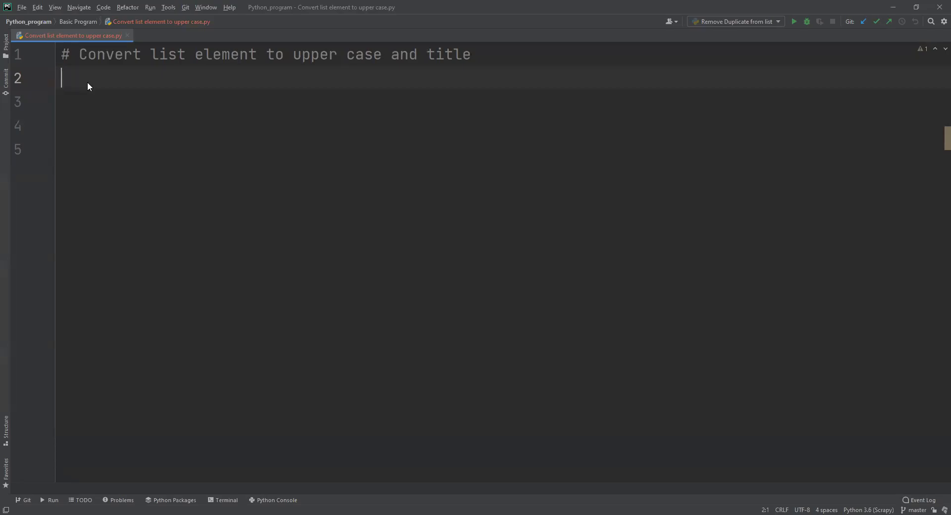
mouse_move(87, 71)
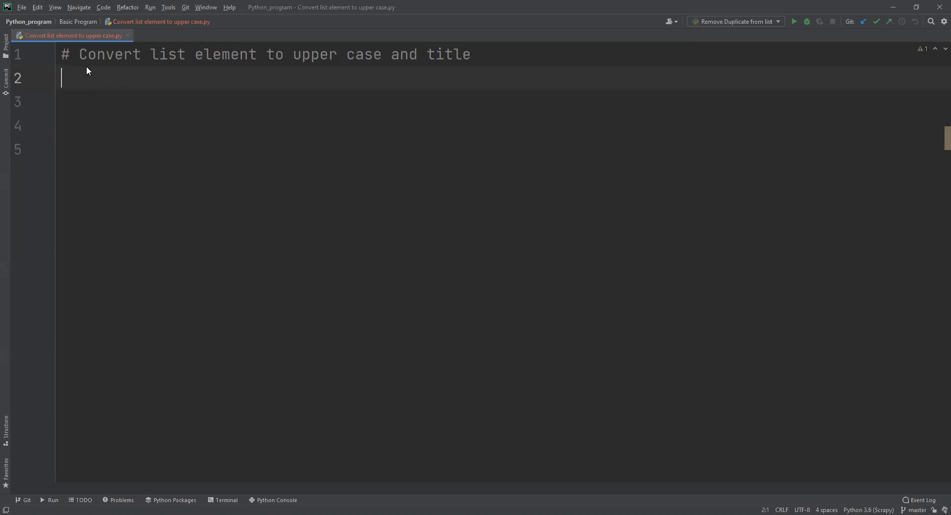
mouse_move(279, 67)
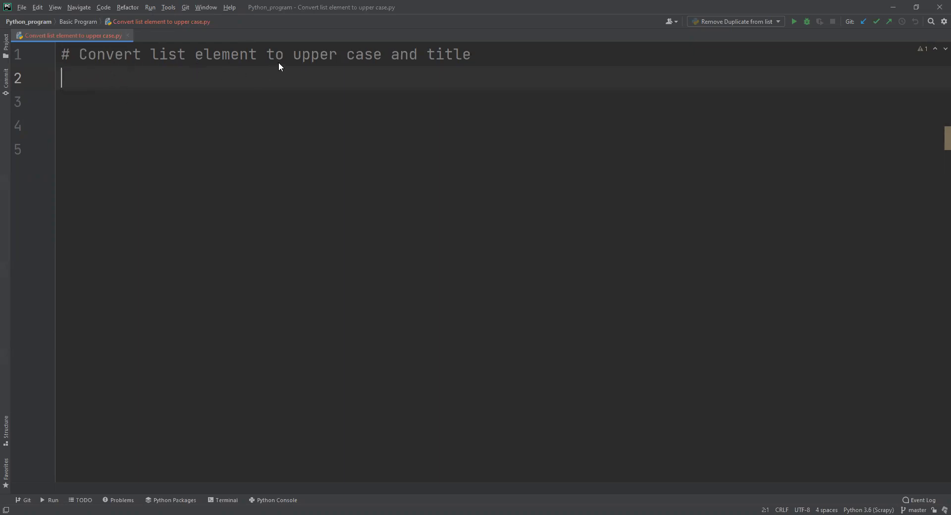
mouse_move(459, 61)
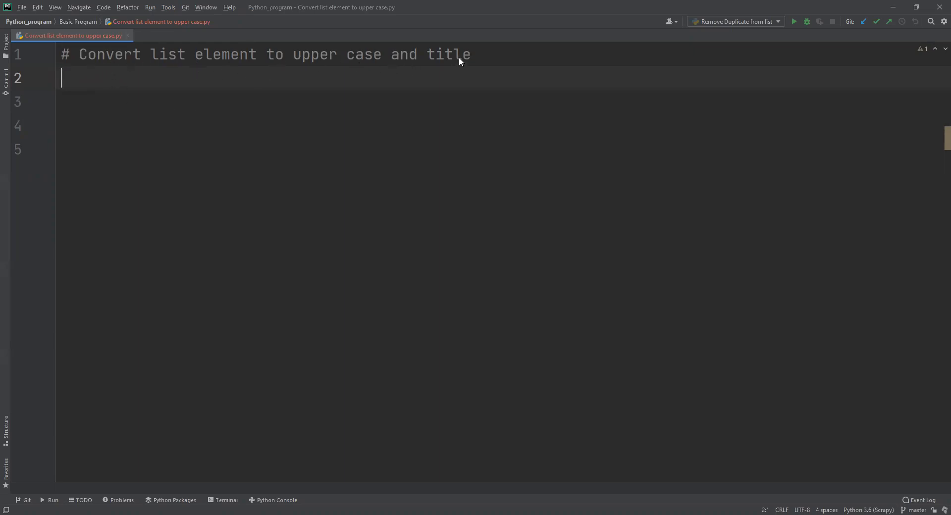
mouse_move(405, 57)
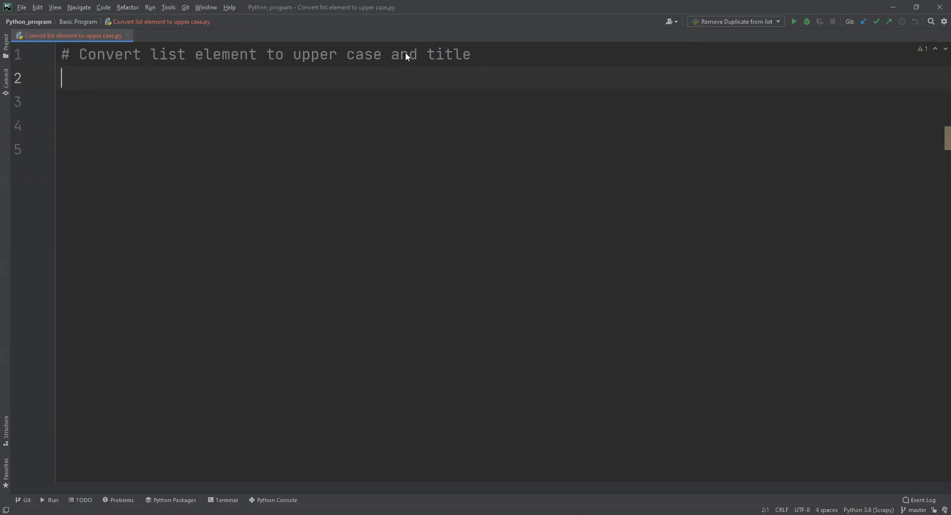
Replace 'and' with 'Or' in the comment and define list = ['abc', 'xyz'].
double_click(403, 54)
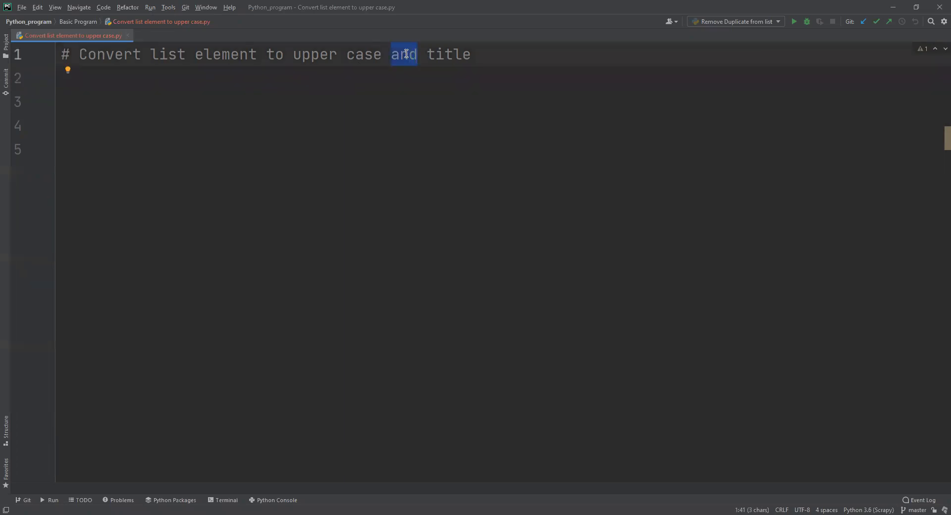
type("Or")
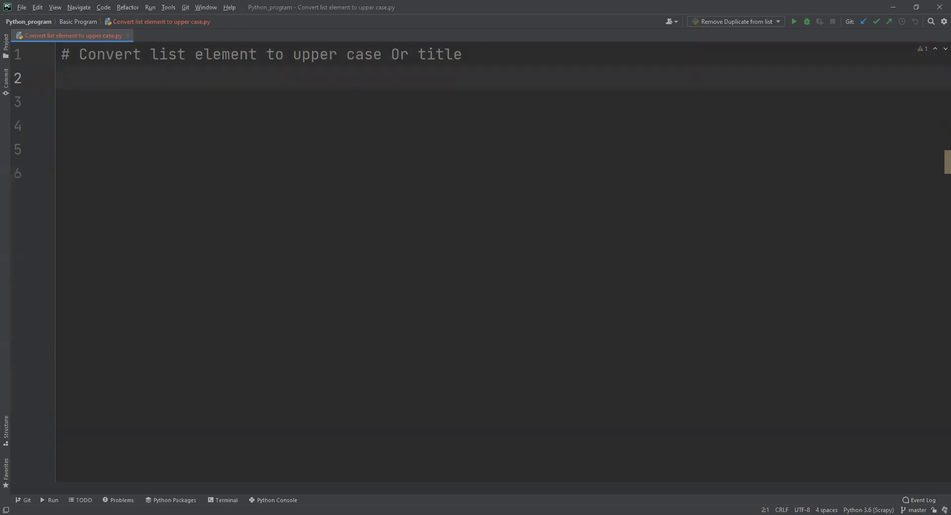
type("list = [")
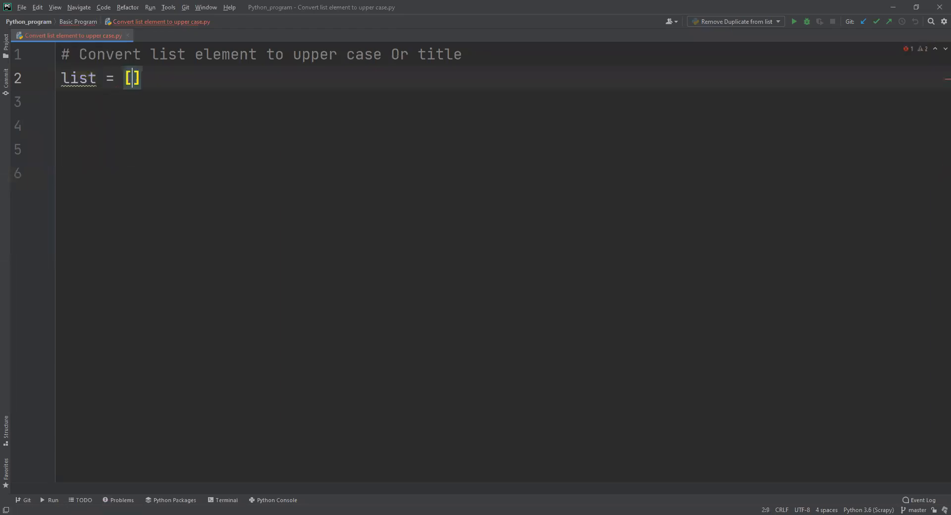
type("'")
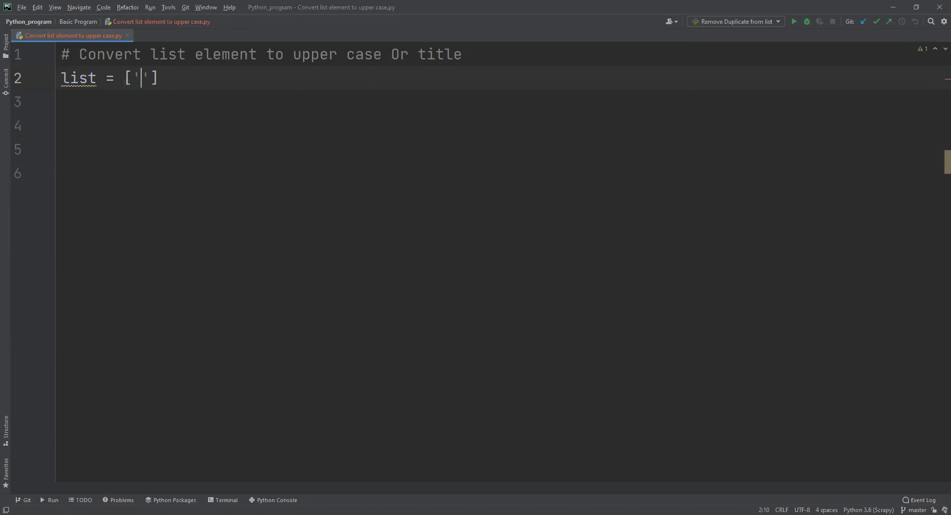
type("abc")
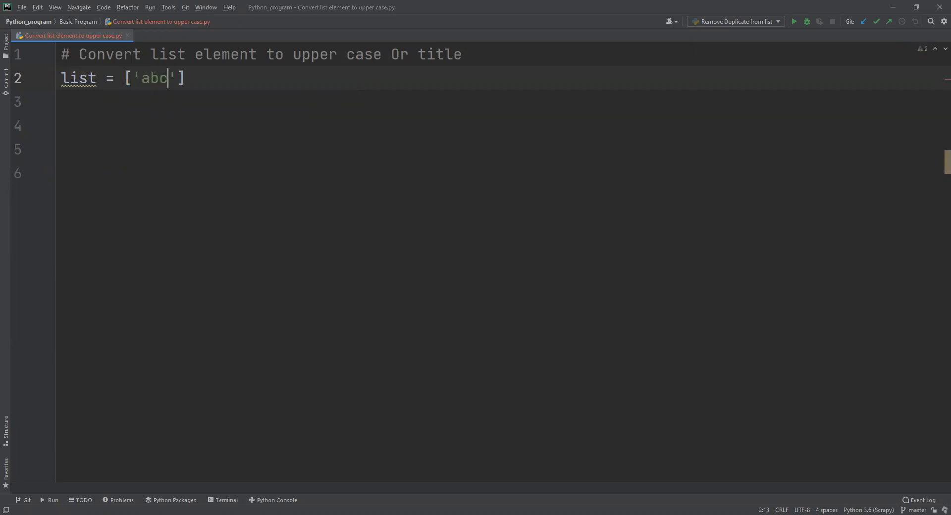
type(",")
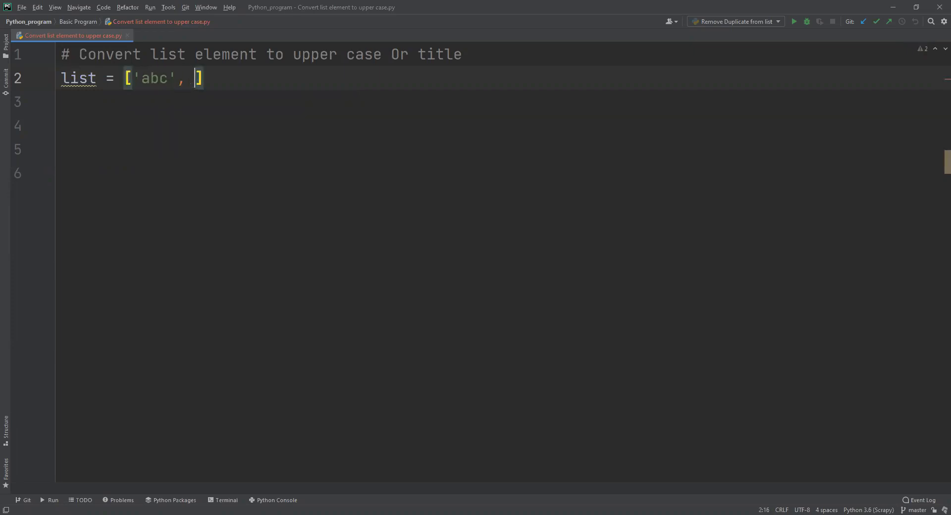
type("''")
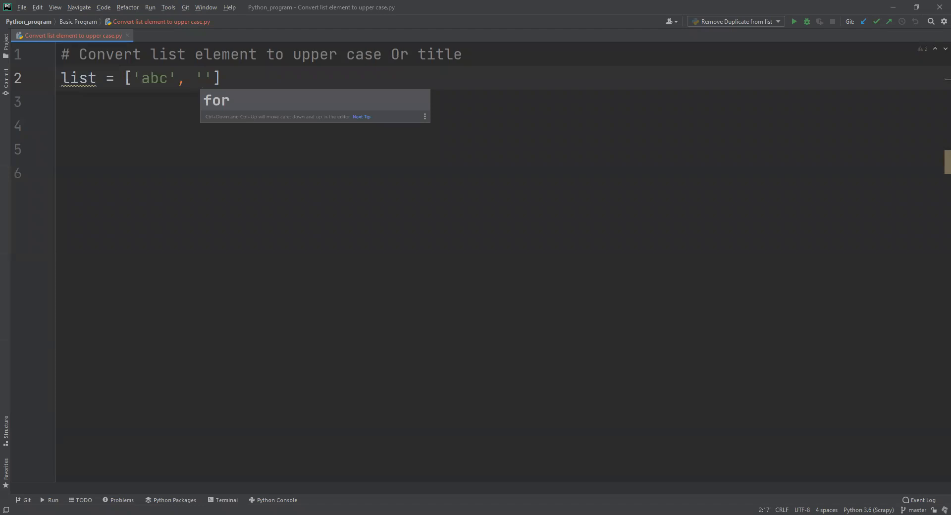
type("xyz")
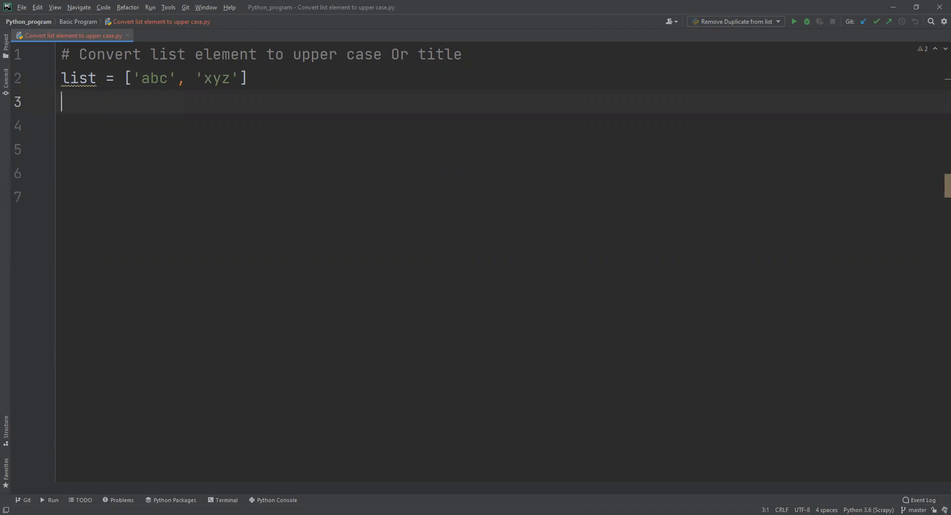
Add the empty lists list1 = [] and list2 = [] on separate lines.
type("l")
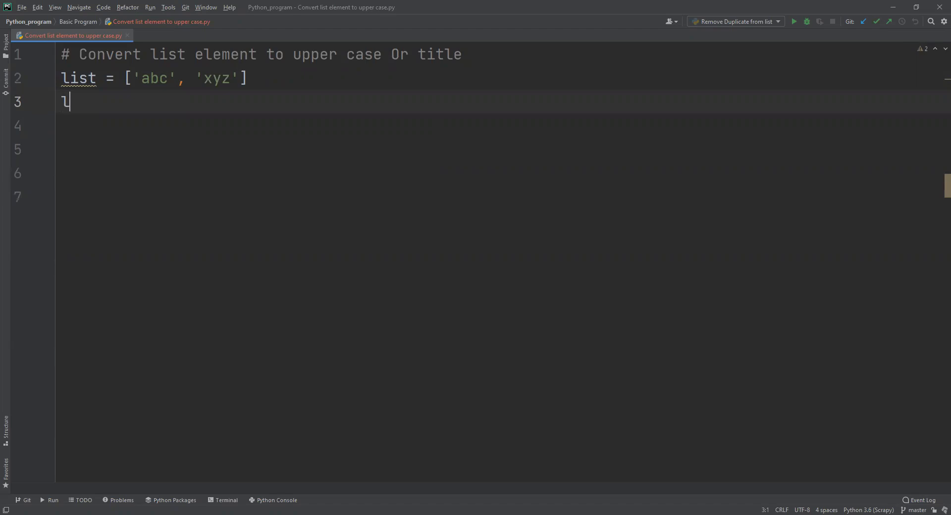
type("ist1 = [")
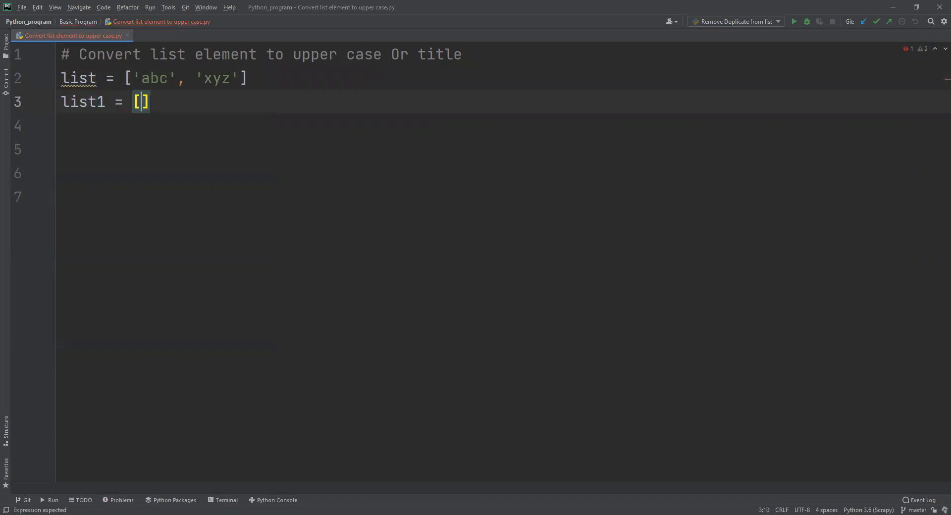
key("Return")
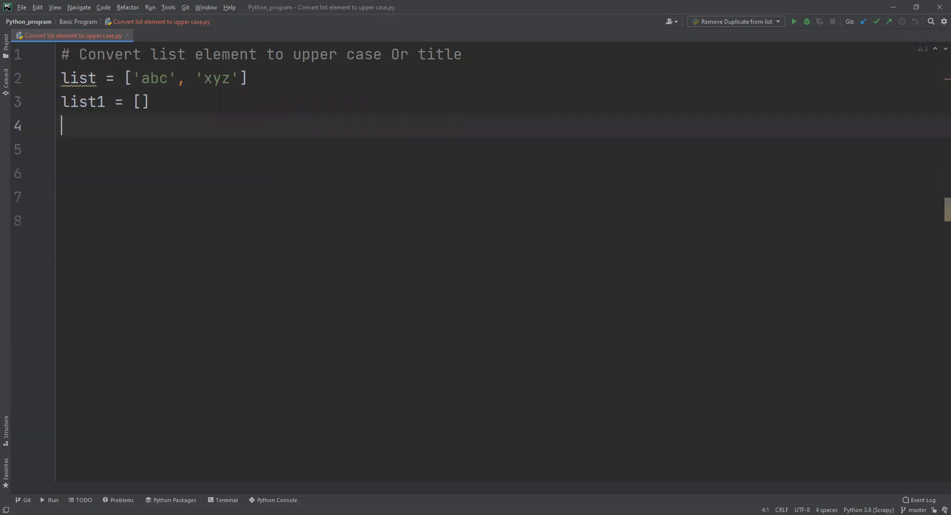
type("list")
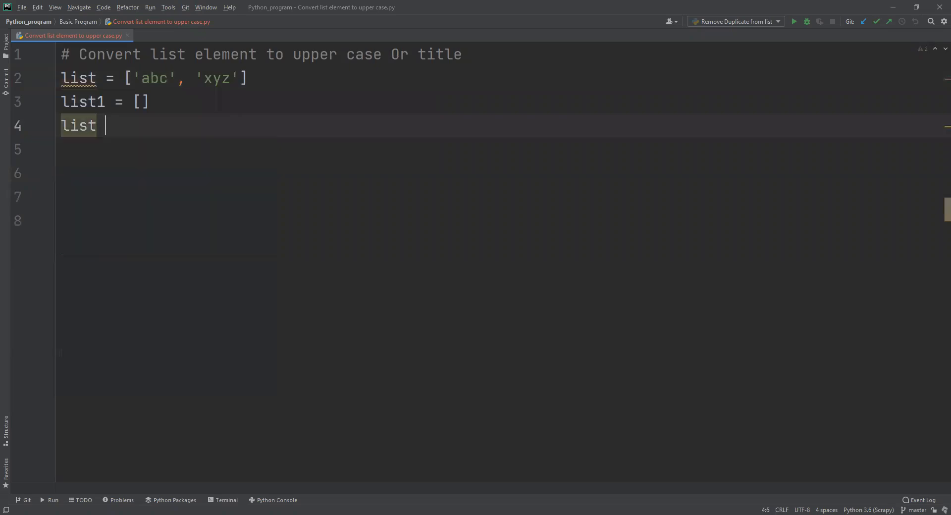
type("2 =")
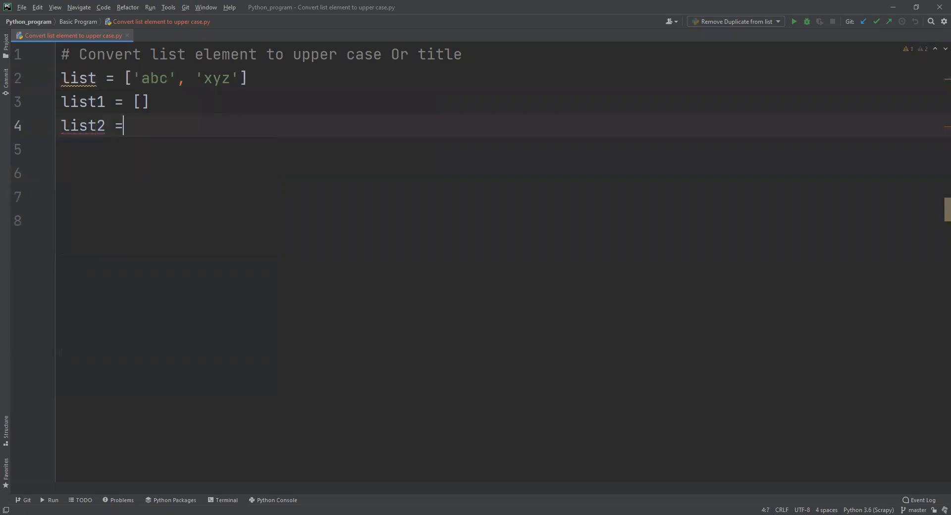
type("[]")
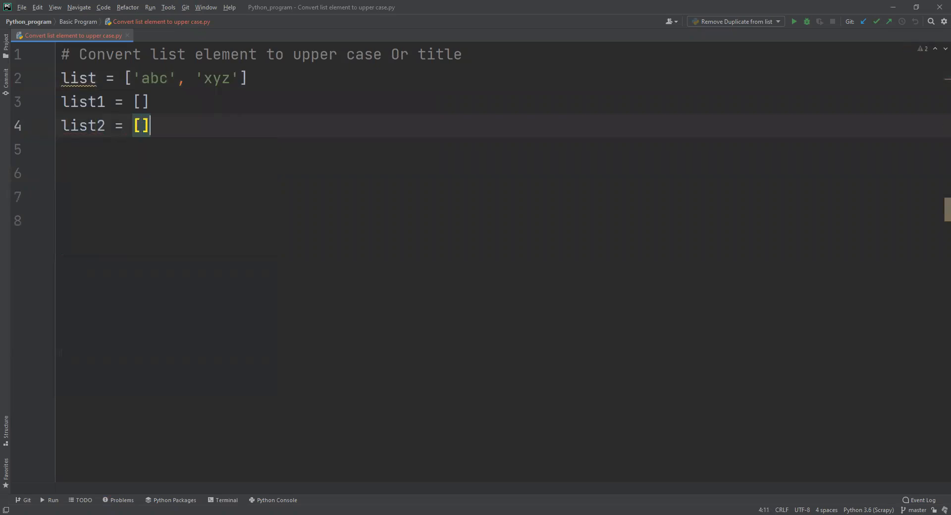
key("Return")
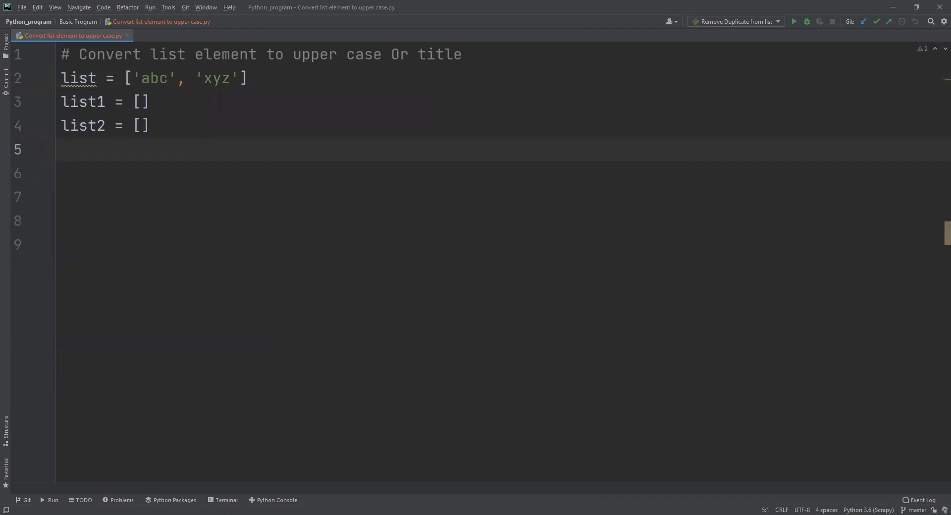
Write the loop header 'for i in list:' with autocomplete and start its body.
type("fo")
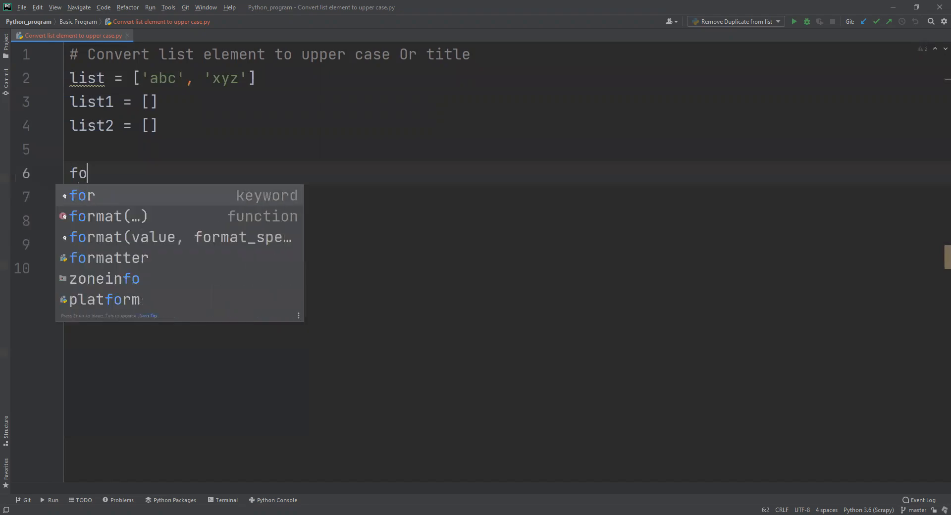
left_click(82, 195)
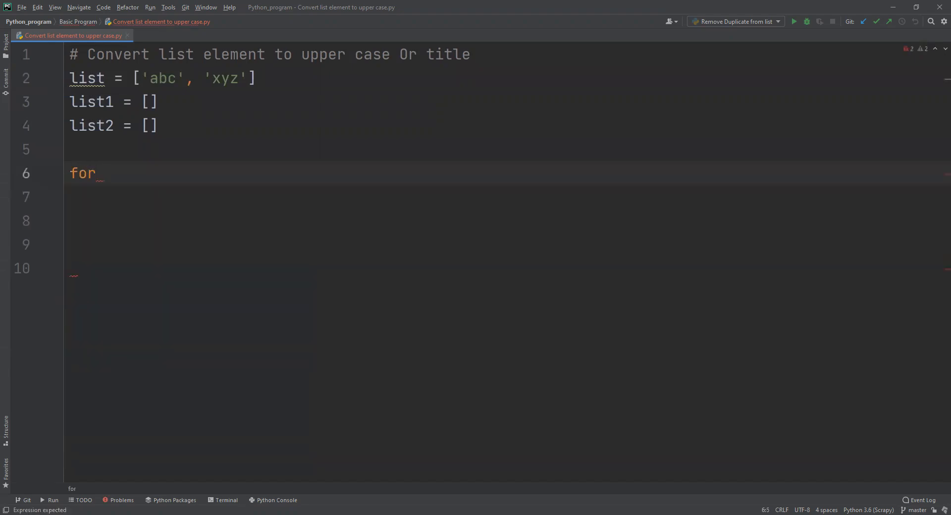
type("i in li")
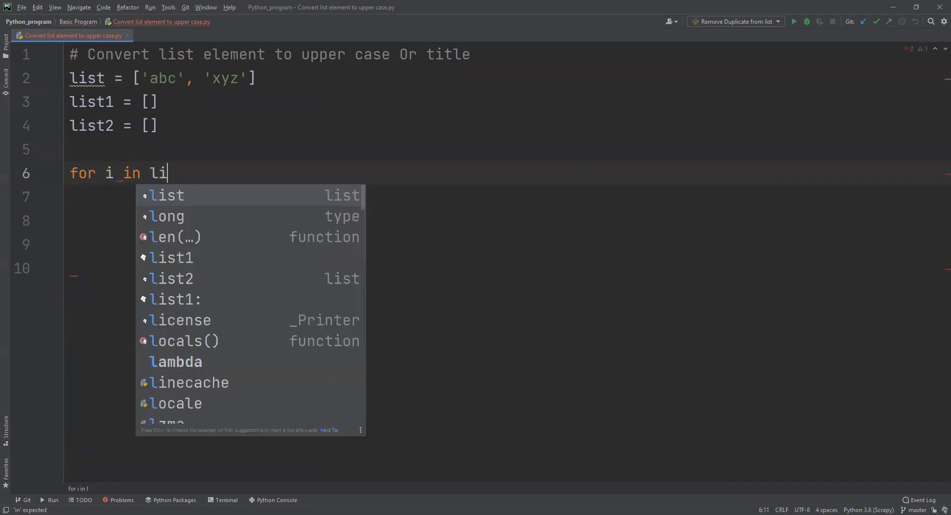
left_click(165, 195)
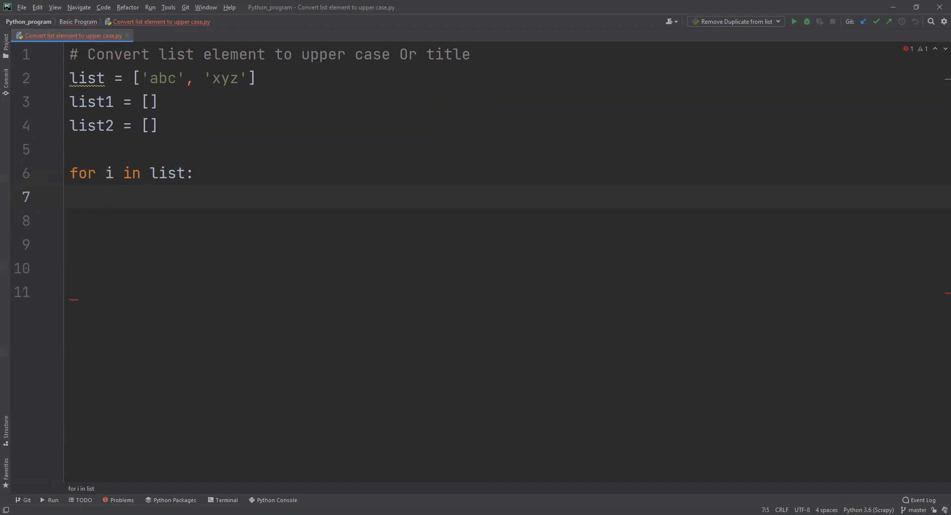
type("list")
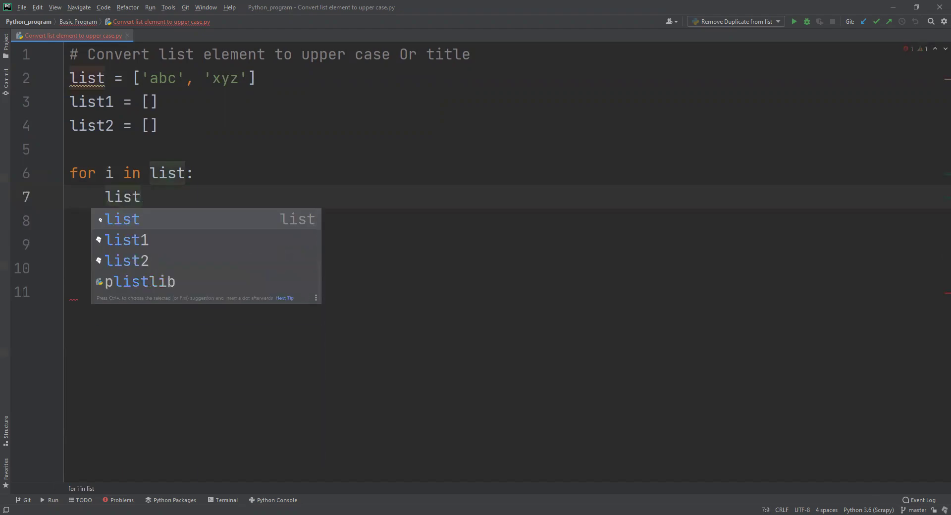
Write list1.append(i.upper()) as the first line of the loop body.
type("1.")
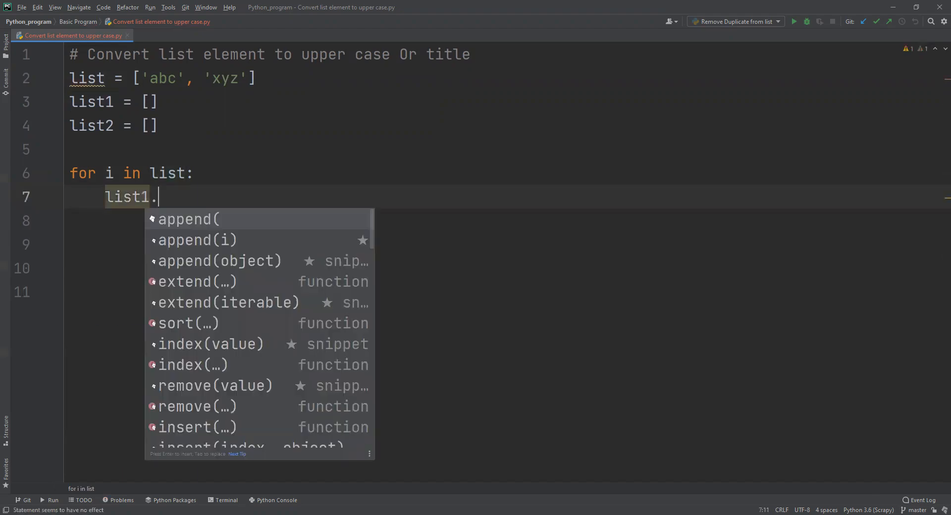
type("append(i")
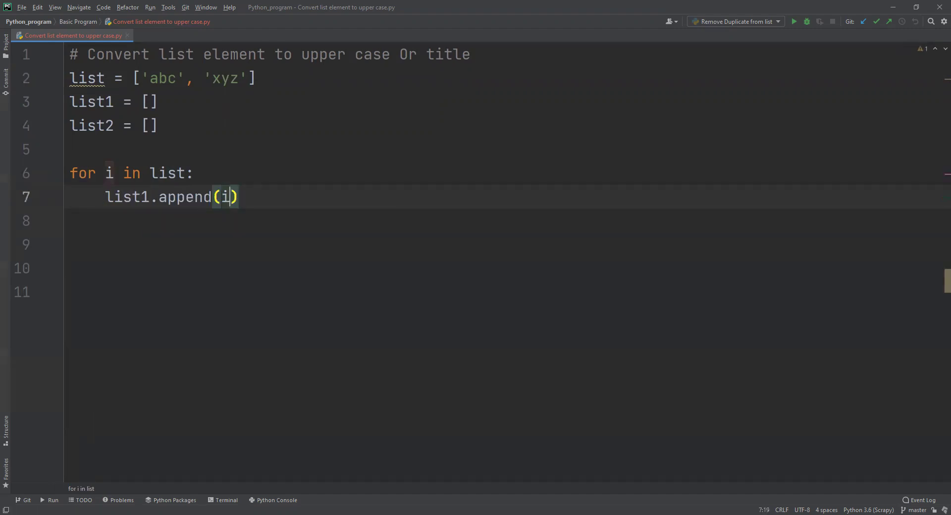
type(".u")
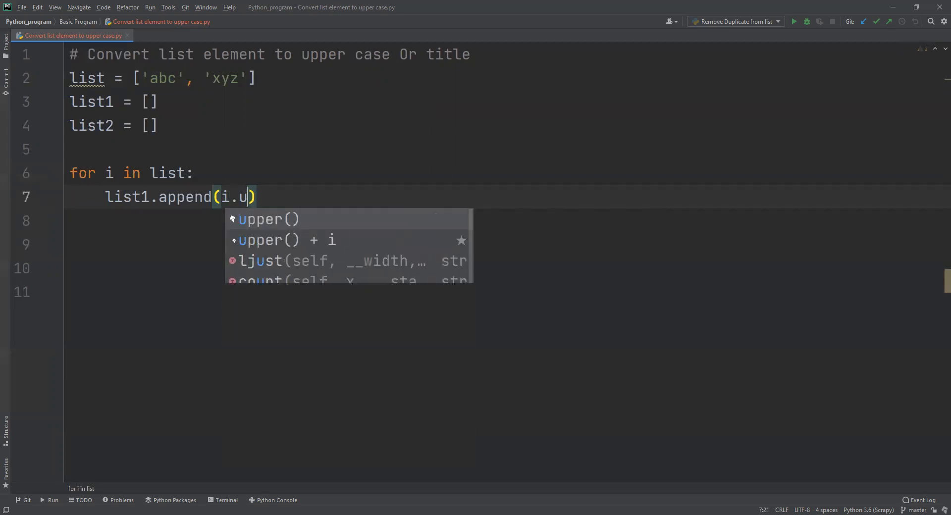
type("p")
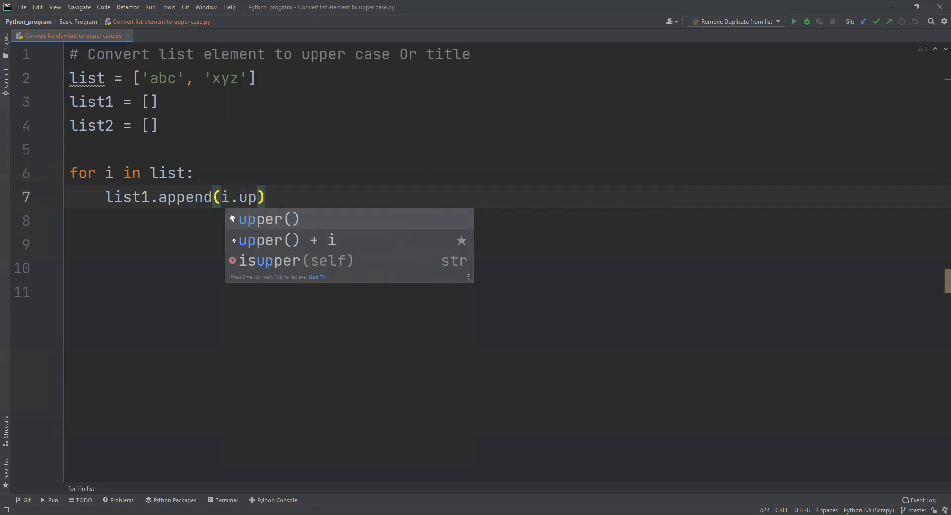
left_click(268, 219)
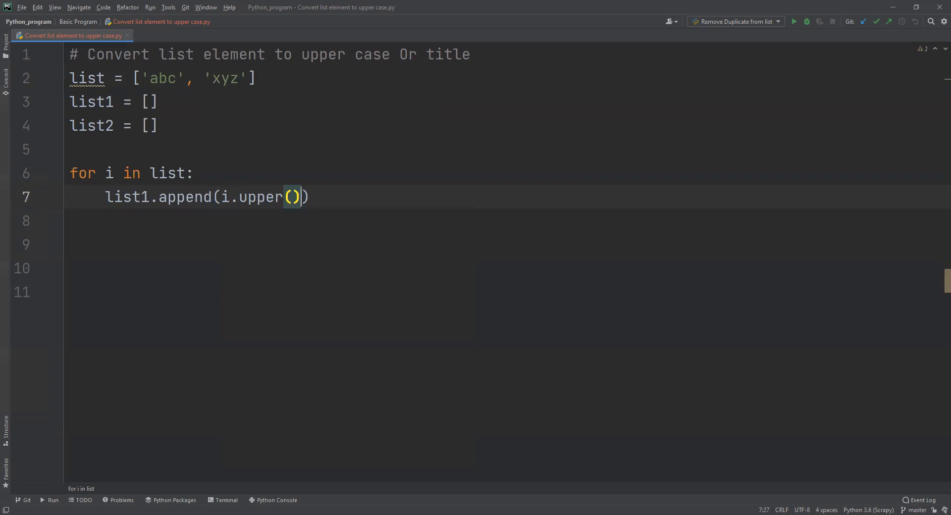
mouse_move(357, 84)
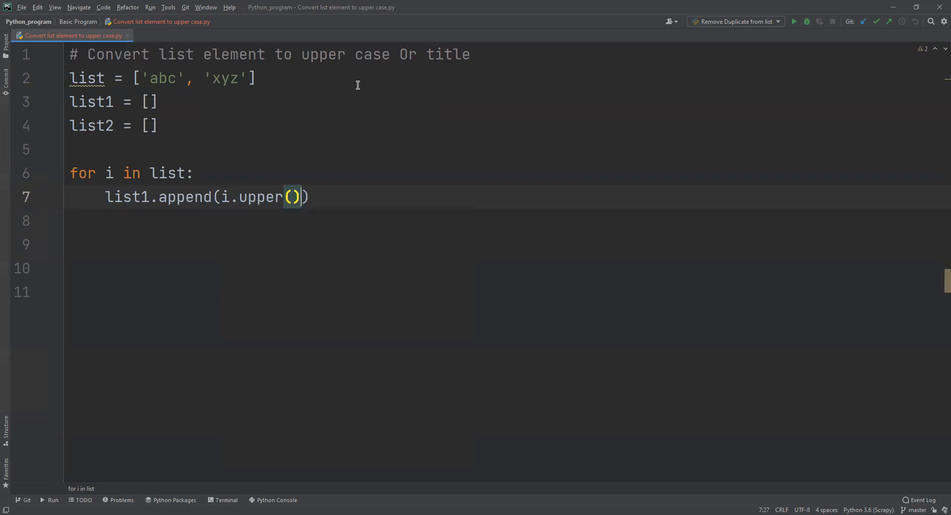
mouse_move(65, 127)
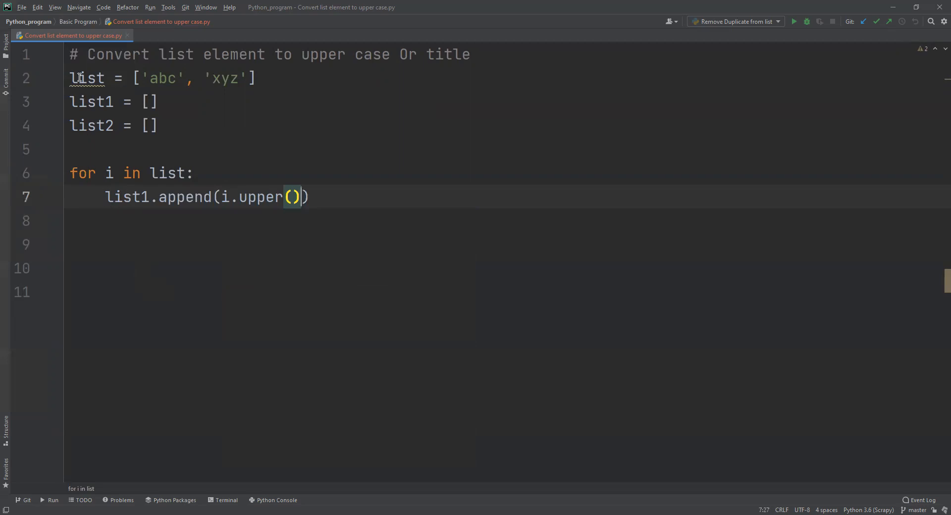
mouse_move(120, 205)
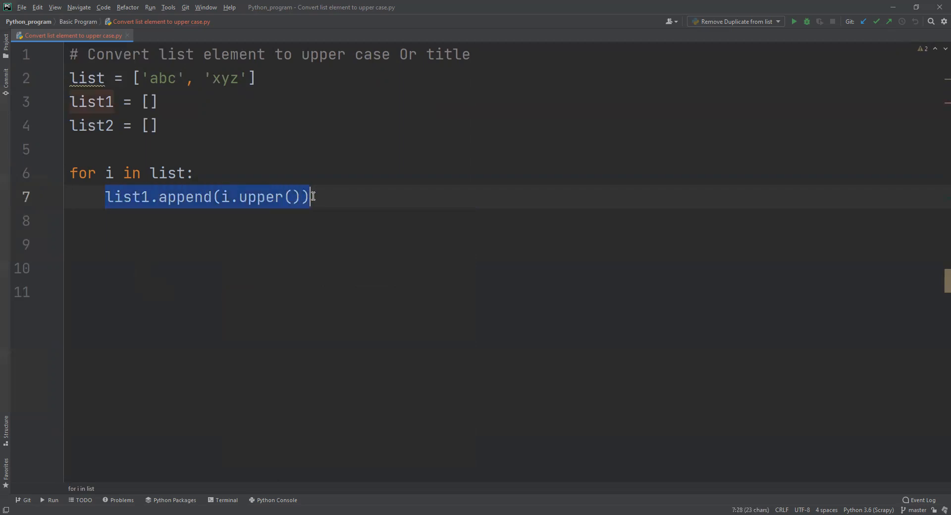
Edit the duplicated line so it appends i.title() to list2.
left_click(310, 197)
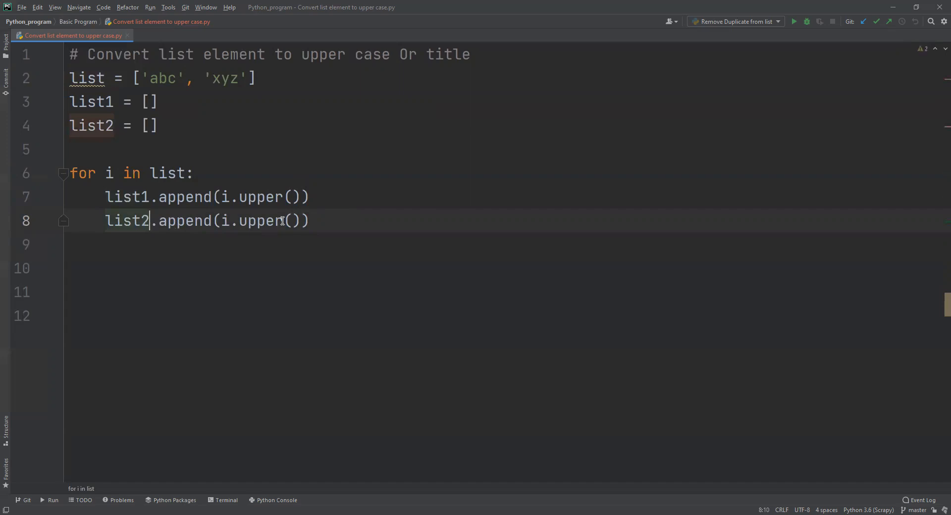
type("t")
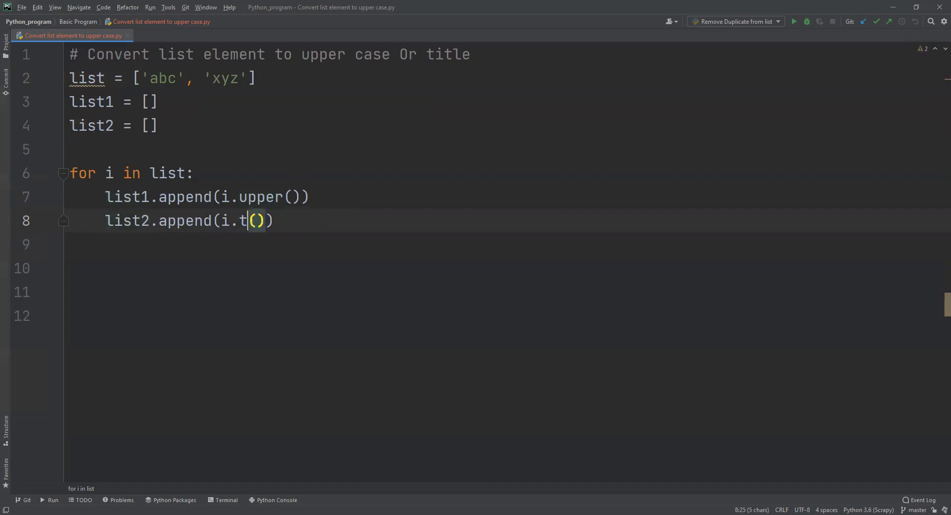
type("itle")
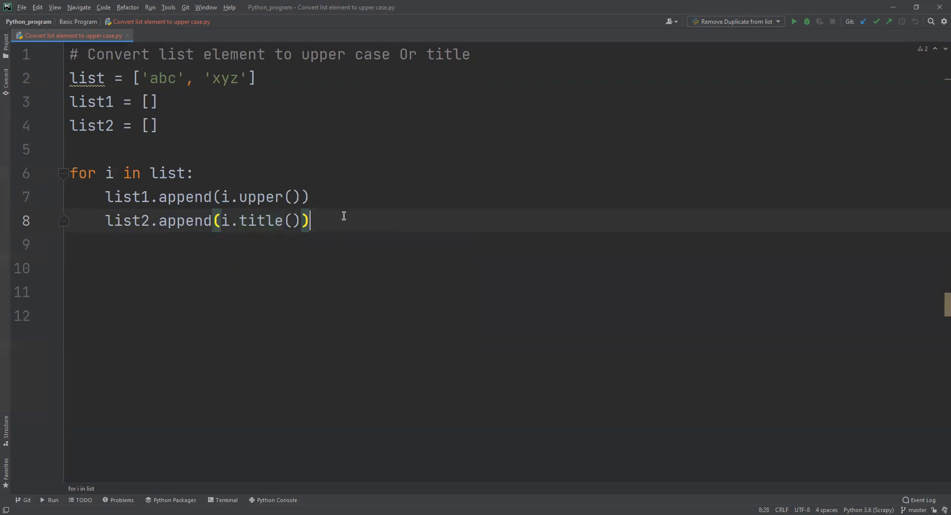
Add print(list1) and print(list2) after the loop and run the script.
key("enter")
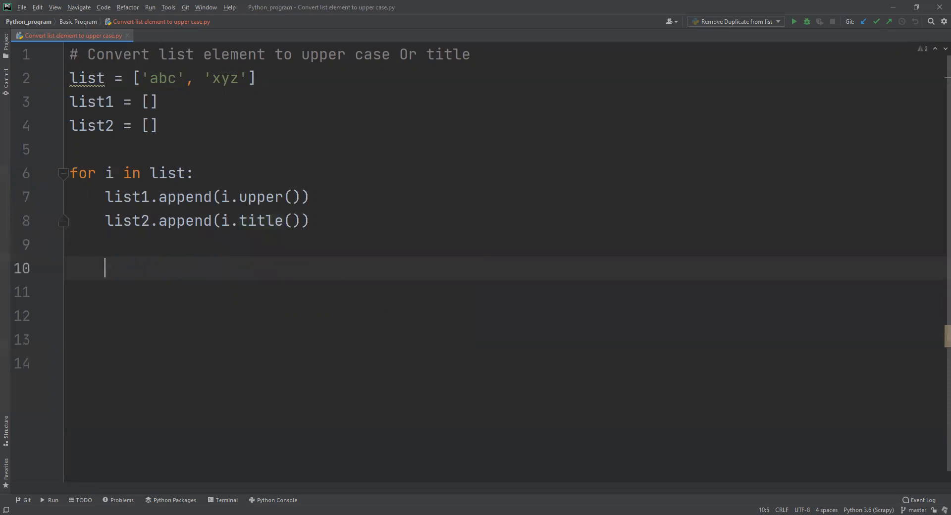
type("p")
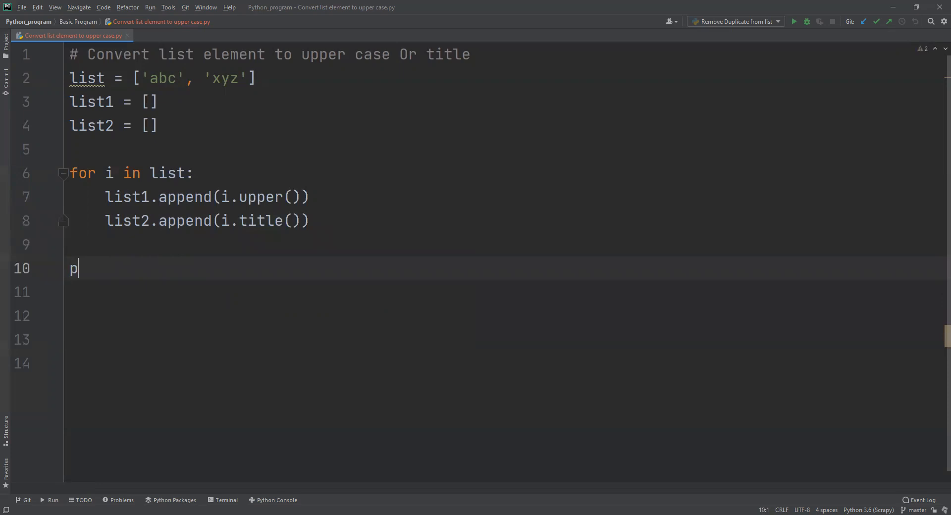
type("rint")
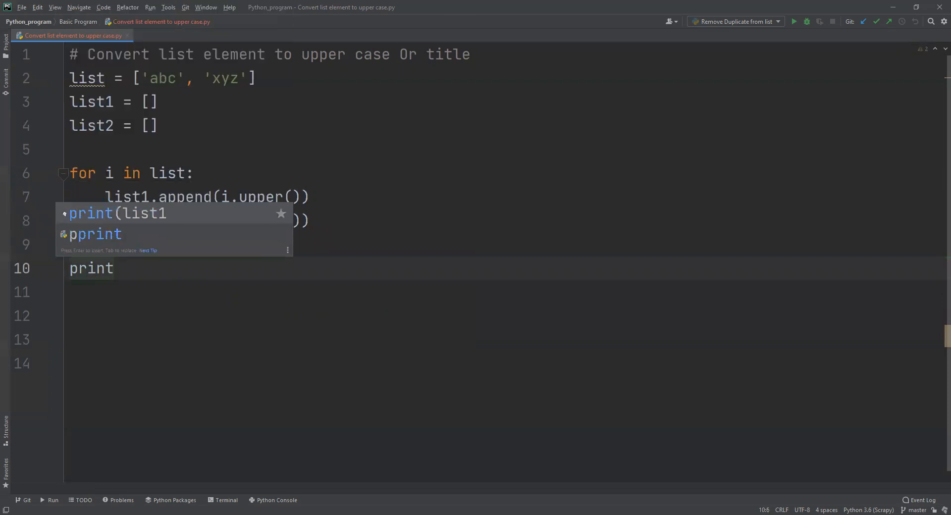
key("Enter")
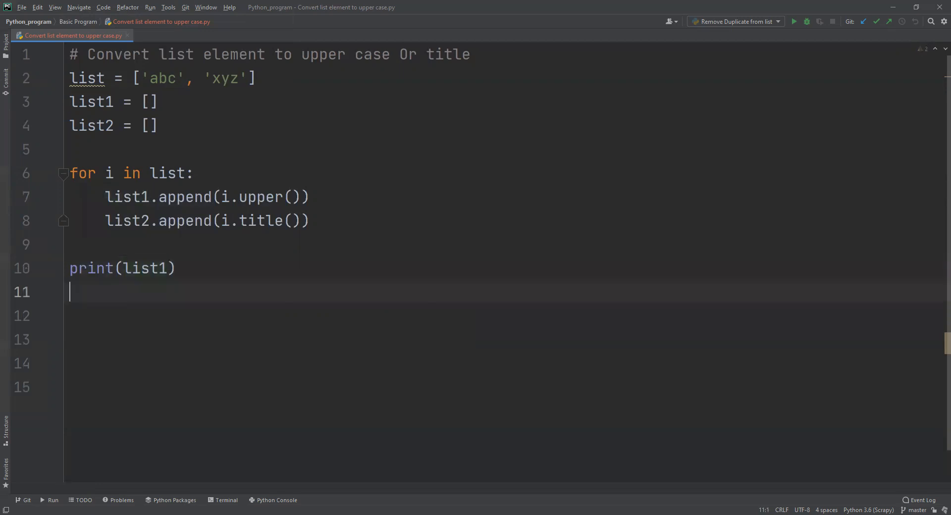
type("prin")
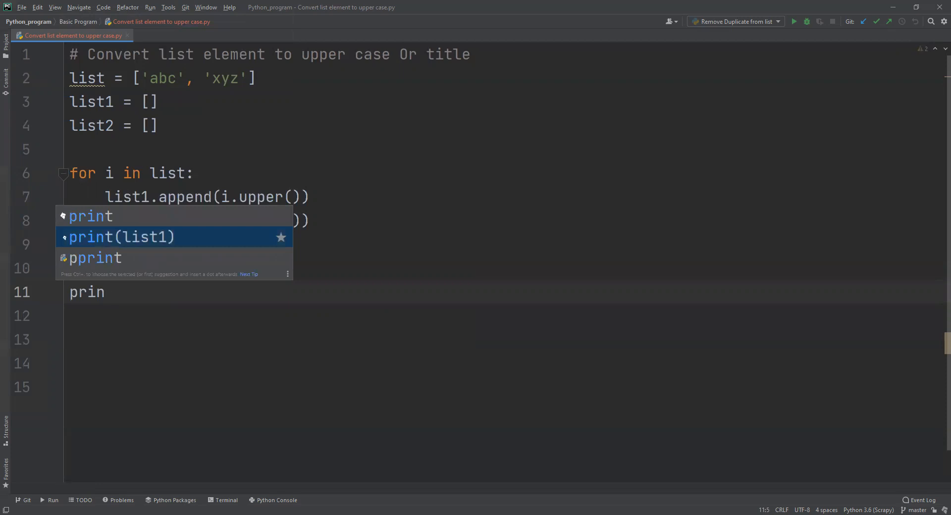
left_click(121, 237)
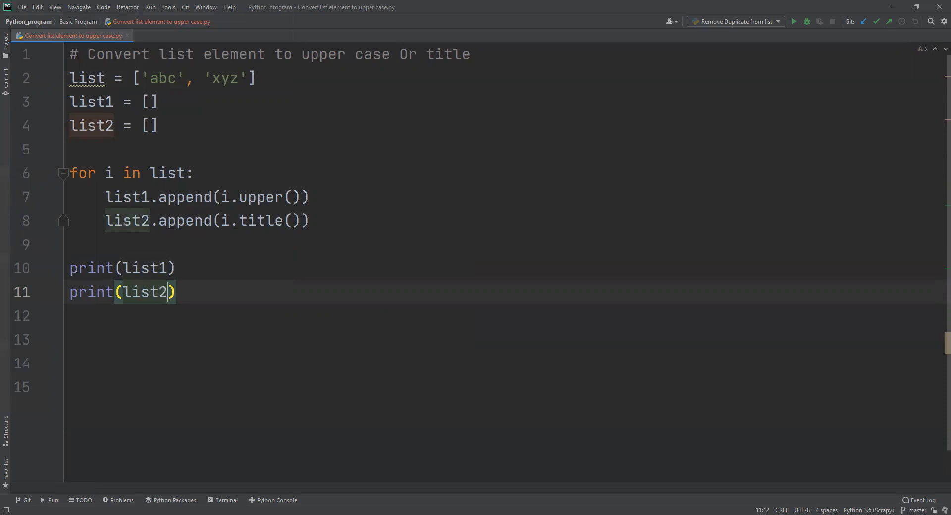
left_click(793, 22)
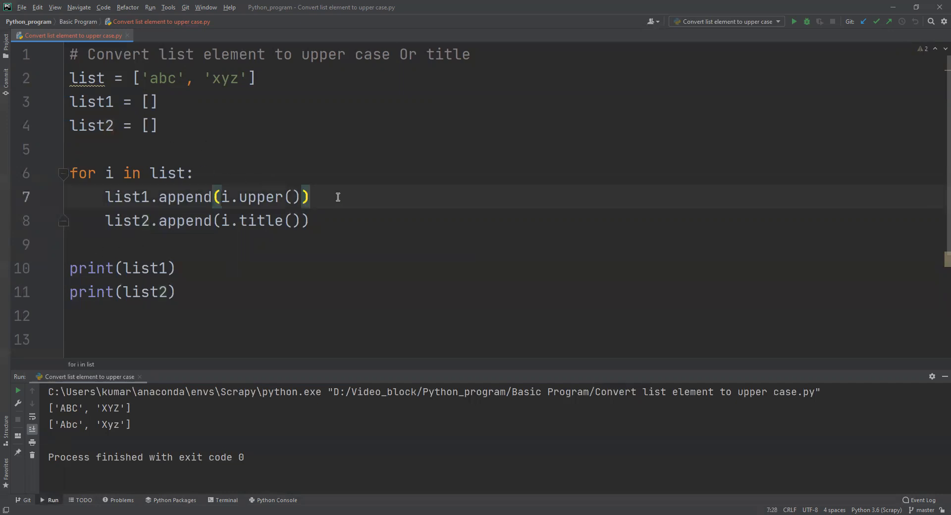
Review the run output ['ABC', 'XYZ'] and ['Abc', 'Xyz'] with the editor focused.
left_click(309, 197)
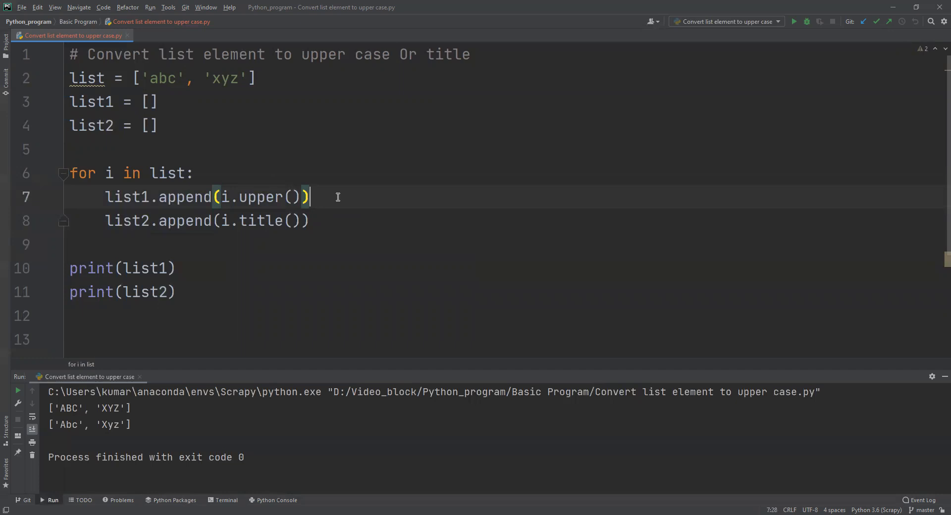
mouse_move(188, 283)
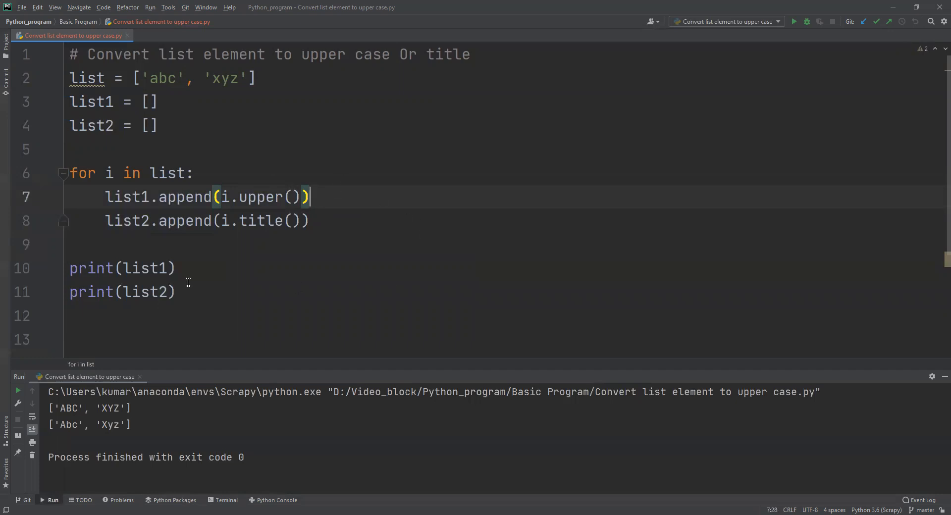
mouse_move(67, 412)
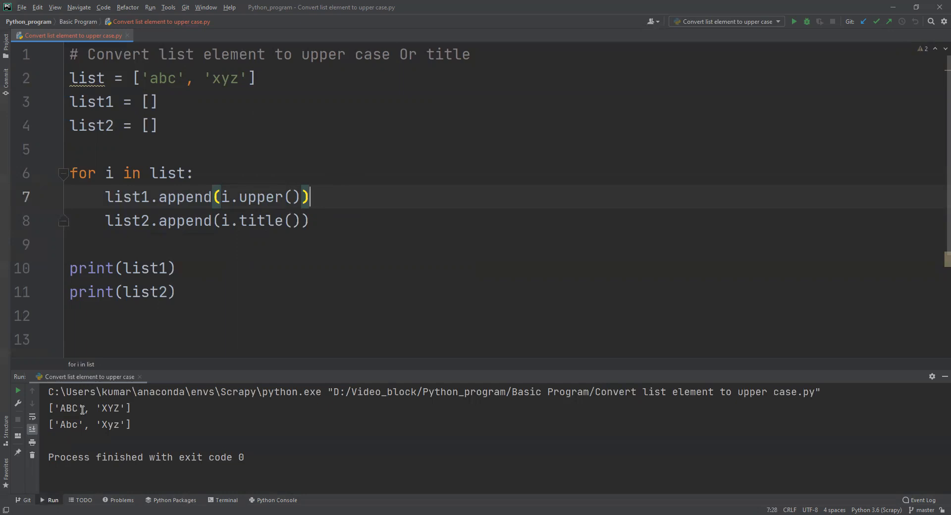
mouse_move(101, 418)
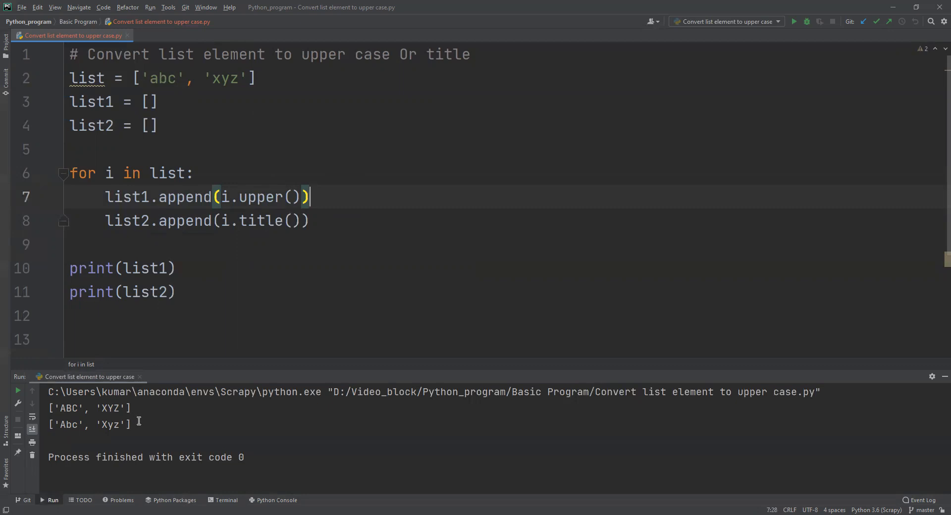
mouse_move(146, 231)
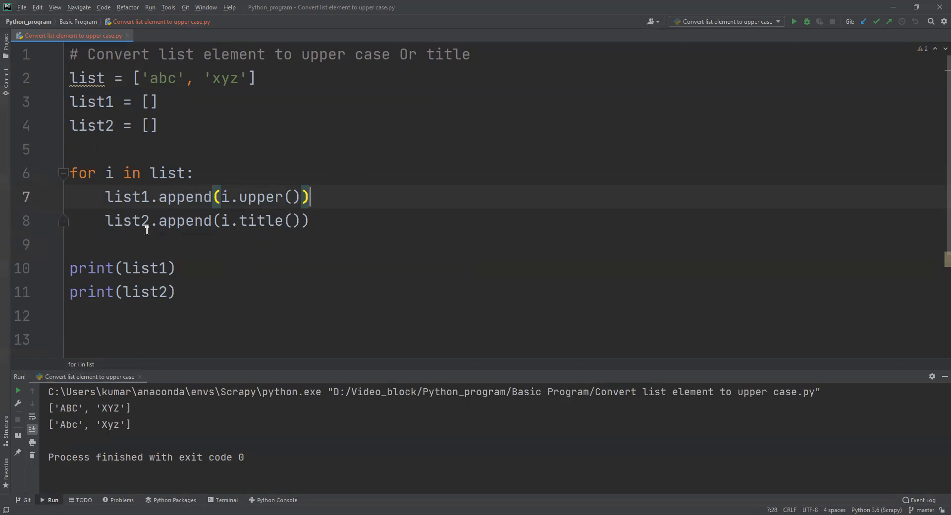
mouse_move(127, 220)
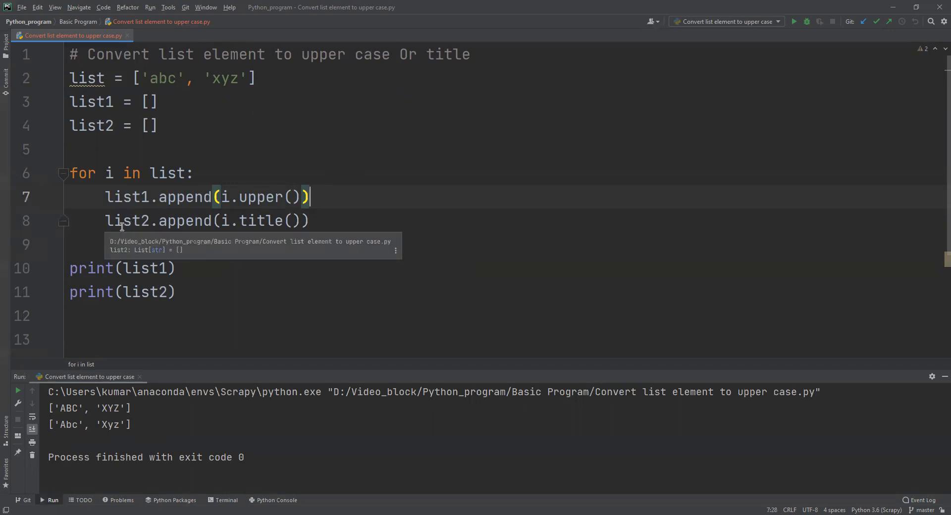
mouse_move(127, 224)
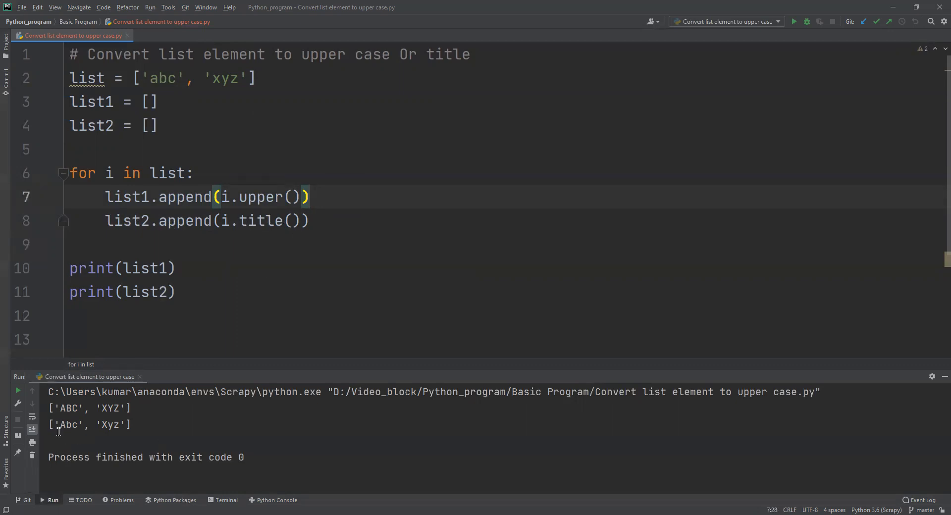
mouse_move(88, 427)
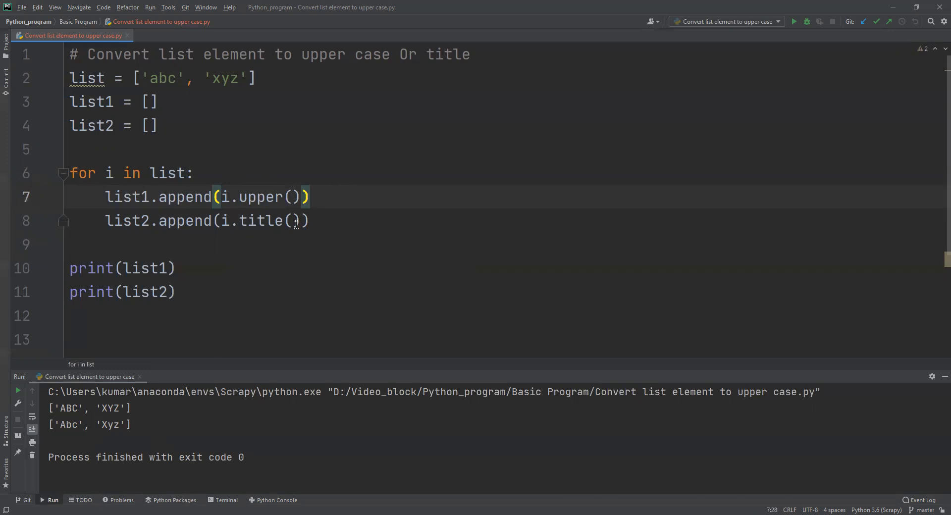
mouse_move(261, 266)
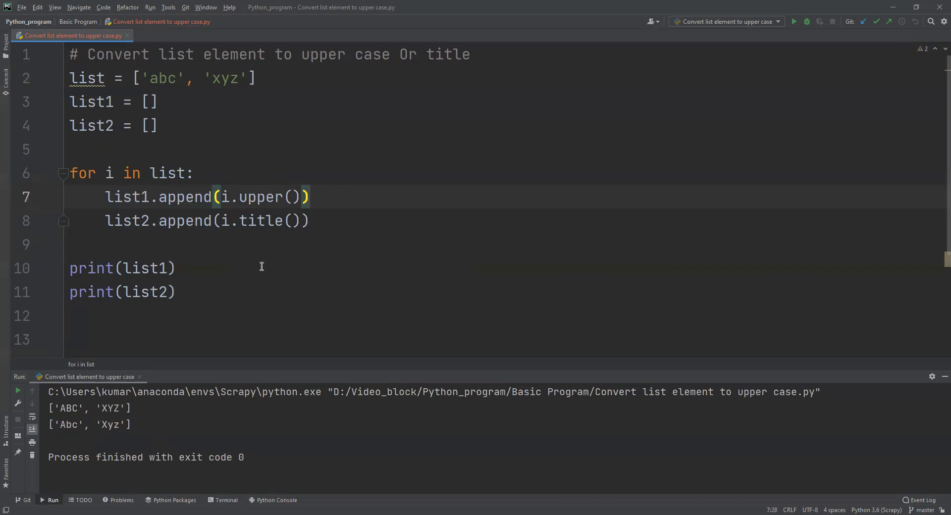
mouse_move(249, 275)
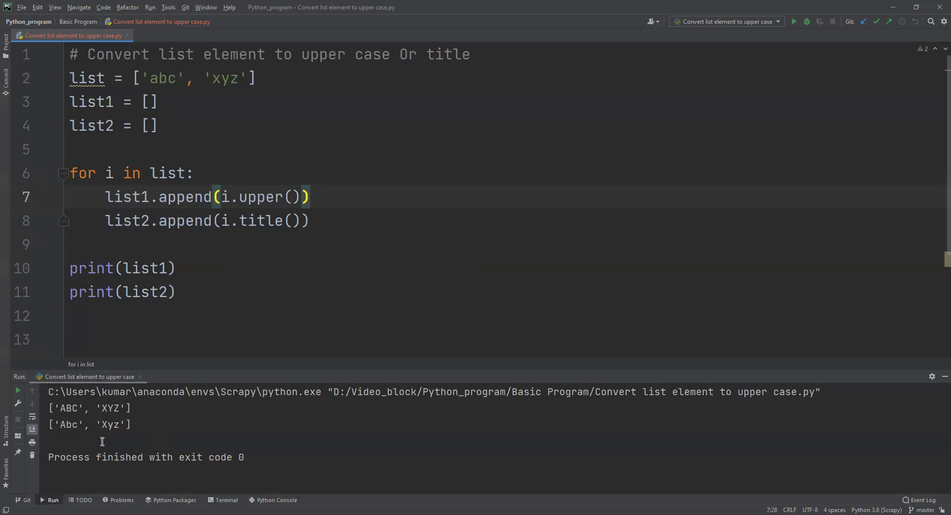
mouse_move(292, 233)
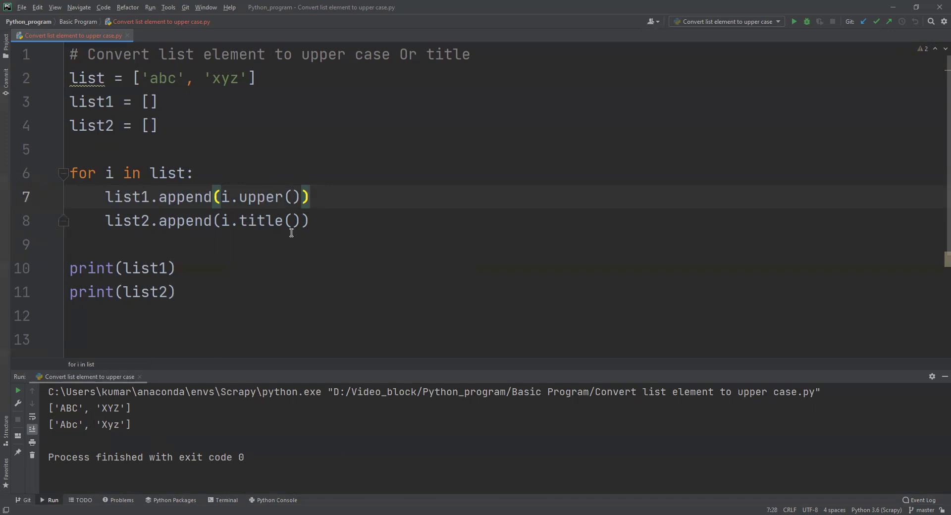
mouse_move(270, 221)
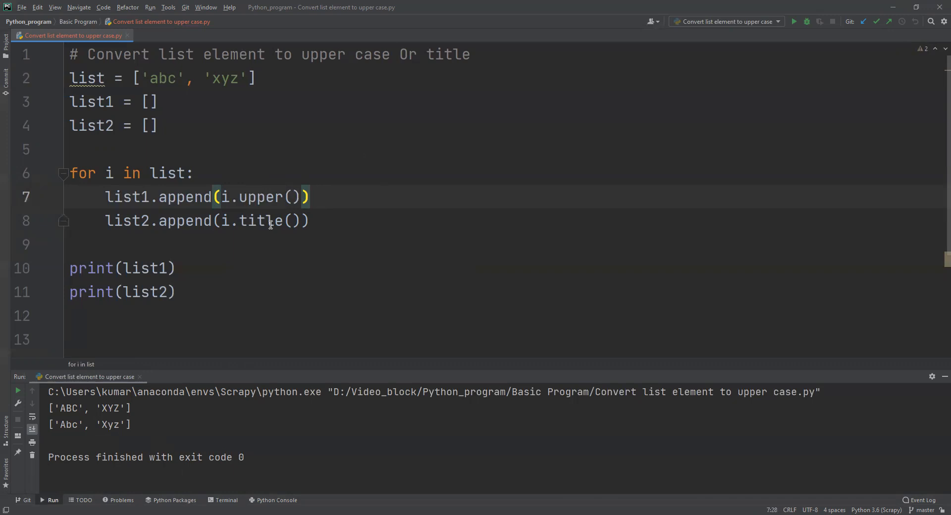
mouse_move(211, 235)
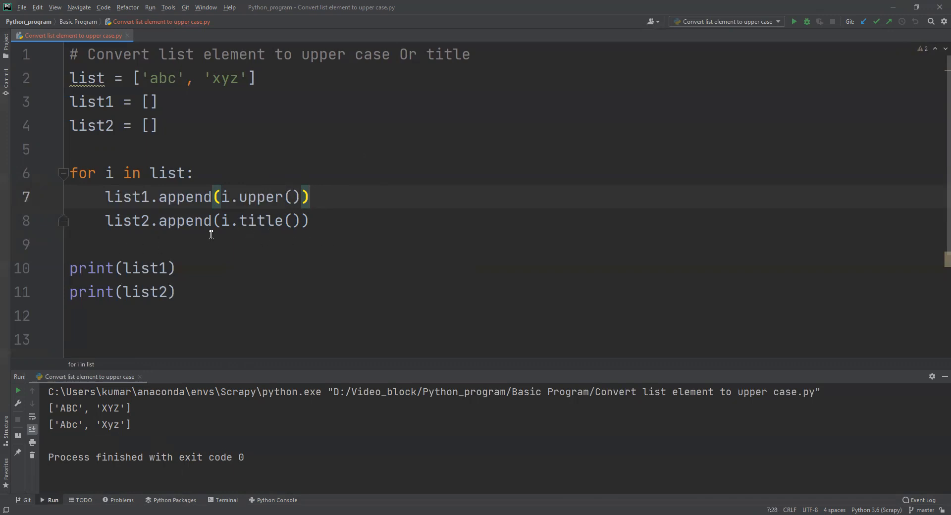
mouse_move(251, 245)
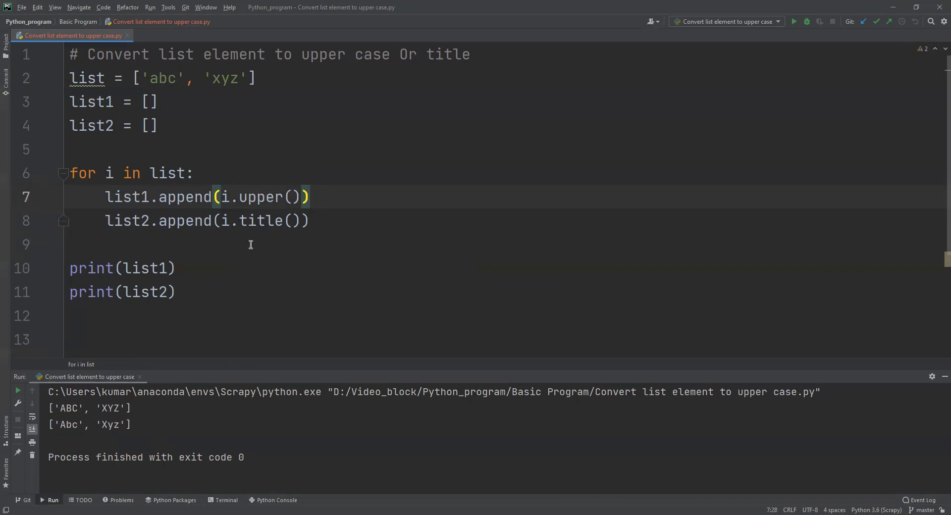
mouse_move(234, 213)
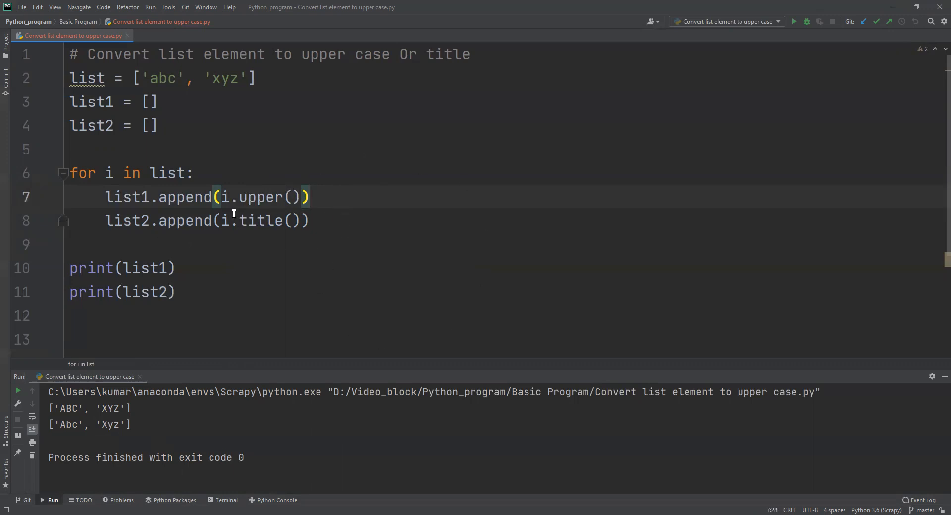
left_click(309, 197)
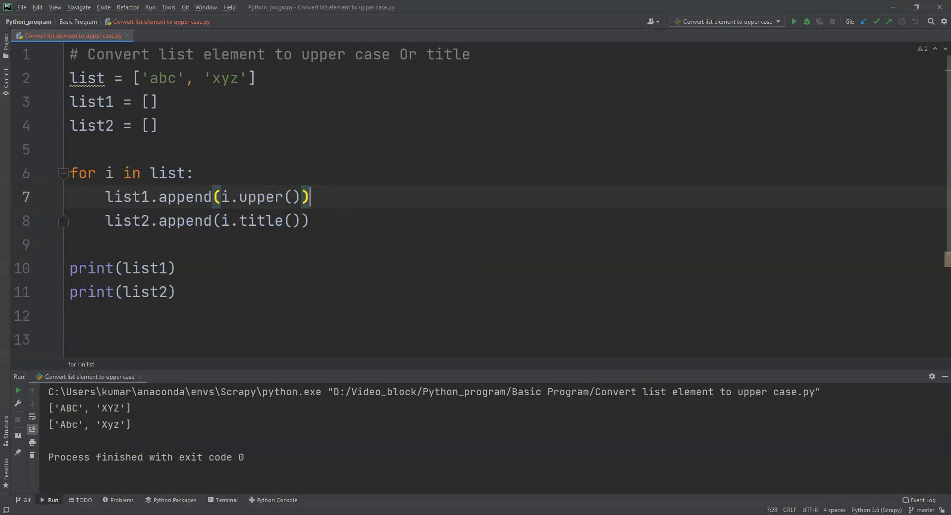
mouse_move(59, 400)
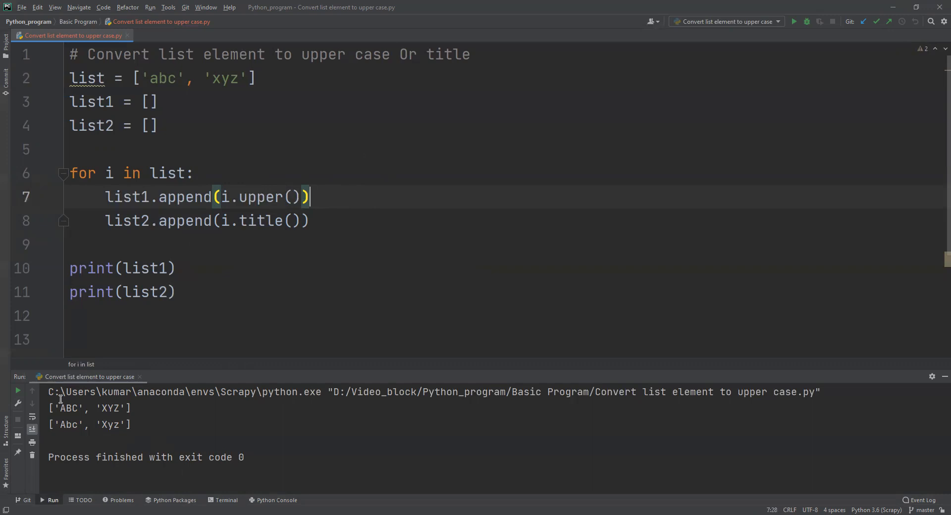
mouse_move(165, 421)
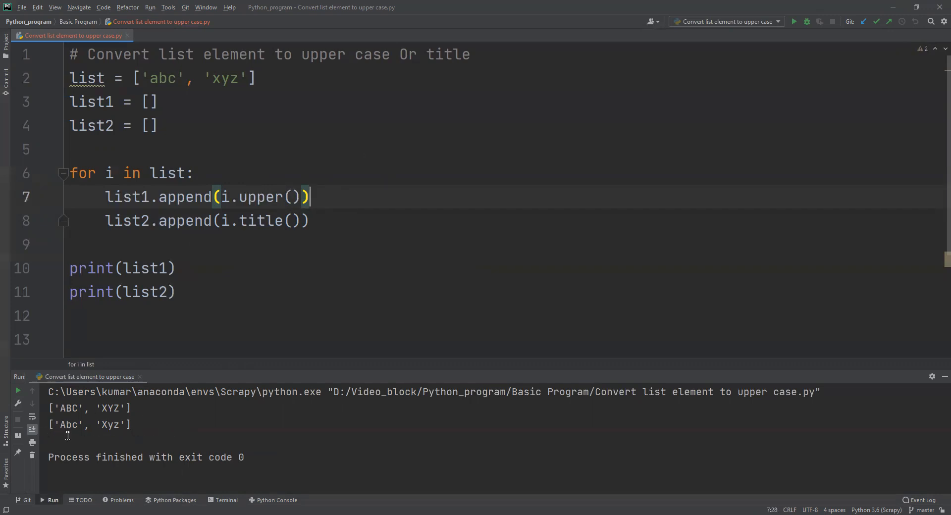
mouse_move(103, 418)
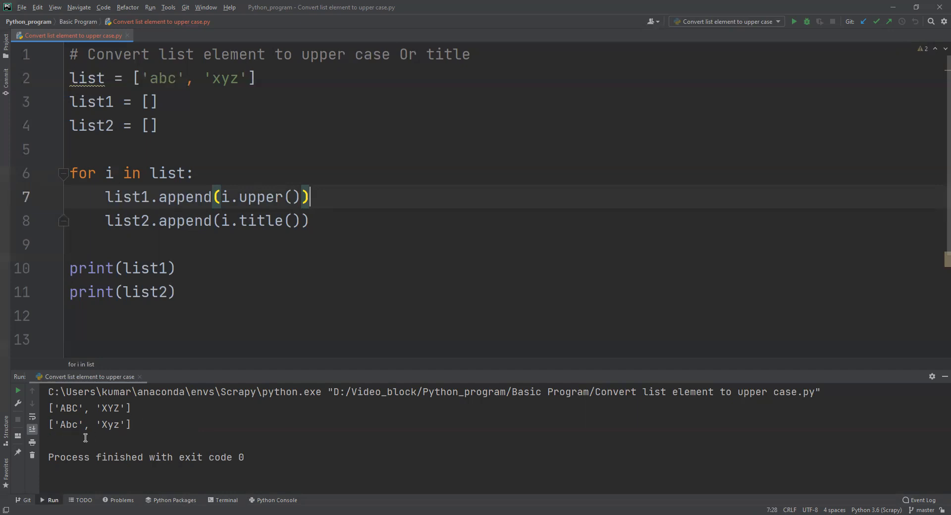
left_click(176, 292)
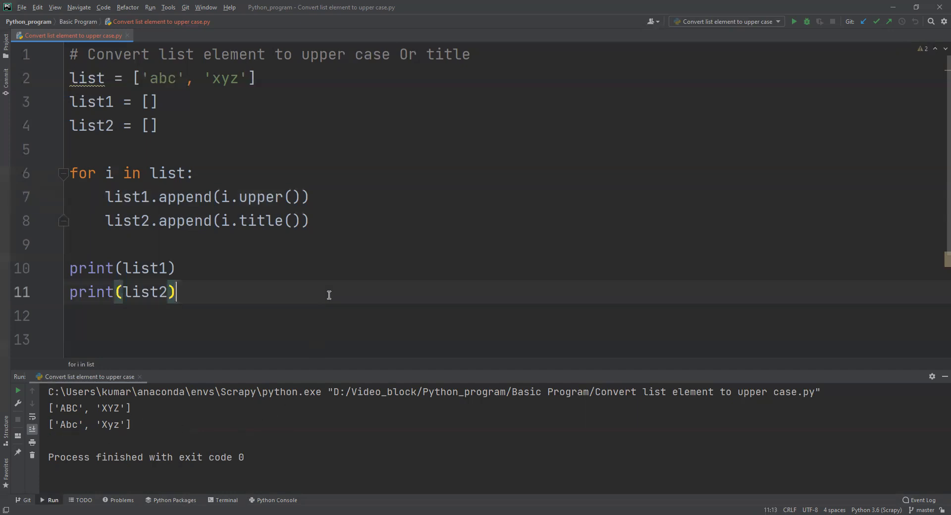